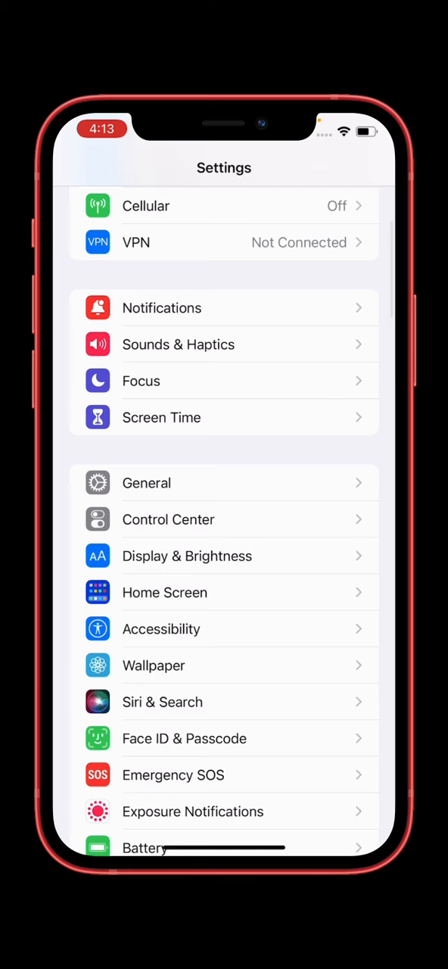
- Open the General section from the main Settings screen
{"action": "left_click", "coordinate": [146, 483]}
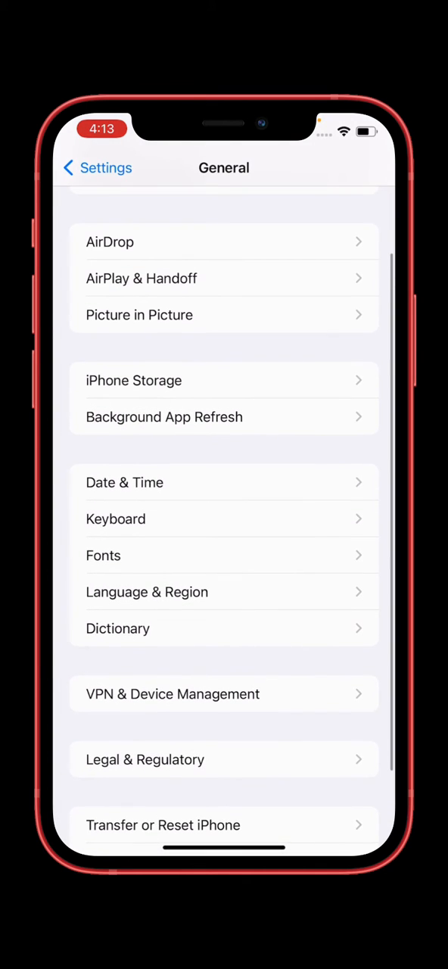
- Open iPhone Storage, showing 65.6 GB of 256 GB used with apps ranked by size
{"action": "left_click", "coordinate": [224, 380]}
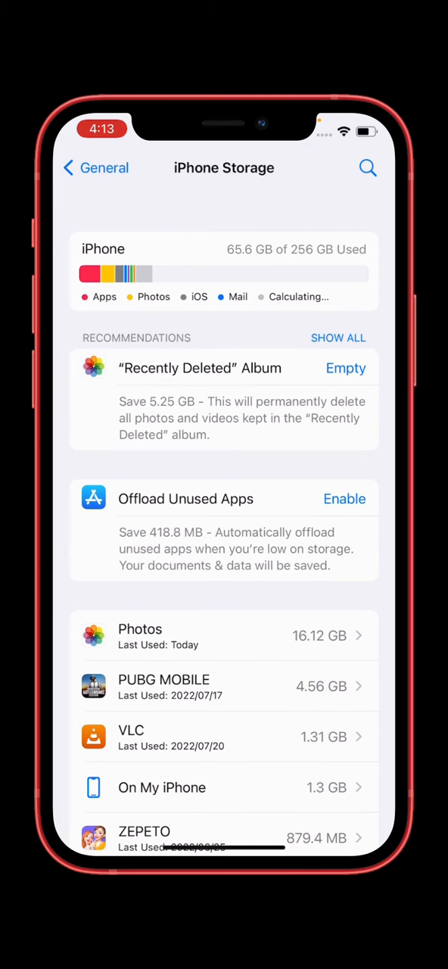
- Scroll the iPhone Storage list down until the iOS 15.6 update entry comes into view
{"action": "scroll", "scroll_direction": "down", "scroll_amount": 3}
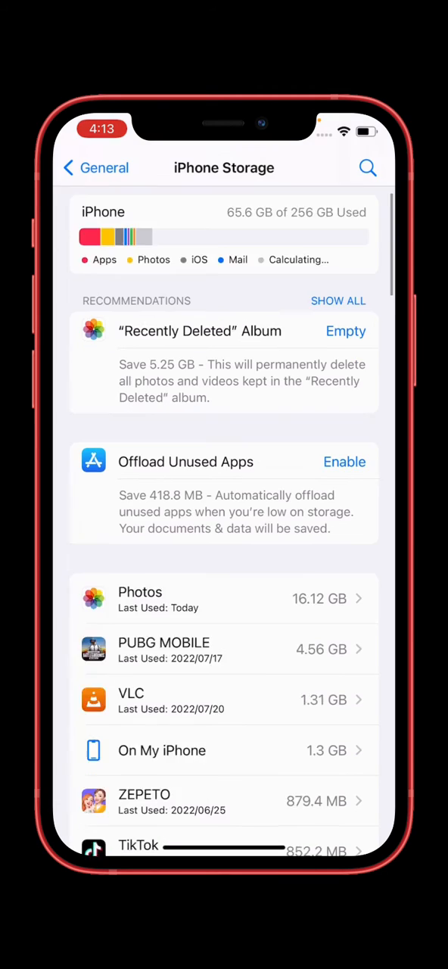
{"action": "scroll", "scroll_direction": "down", "scroll_amount": 3}
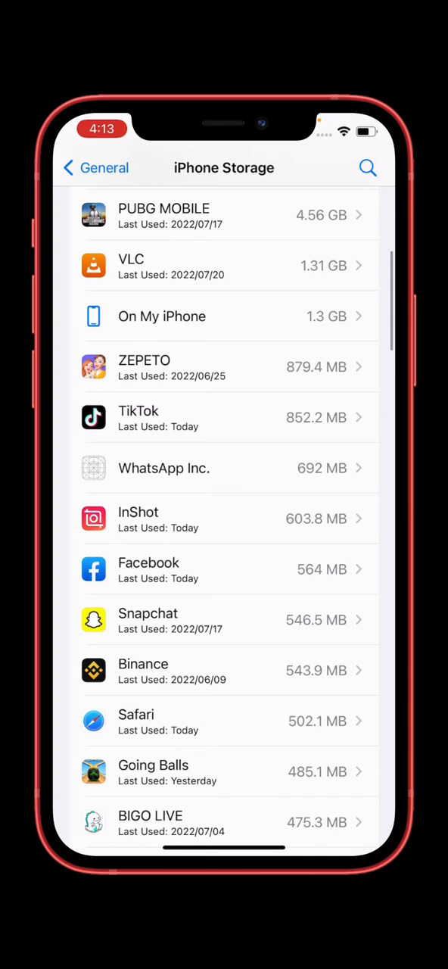
{"action": "scroll", "scroll_direction": "down", "scroll_amount": 3}
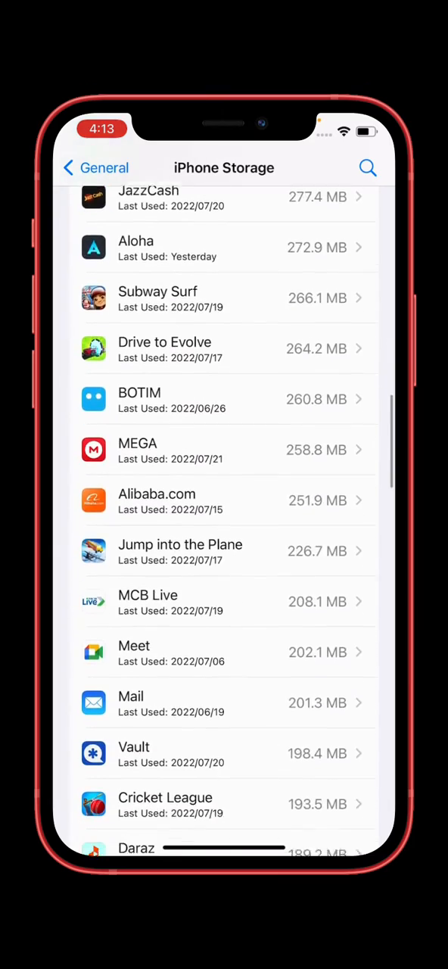
{"action": "scroll", "scroll_direction": "down", "scroll_amount": 3}
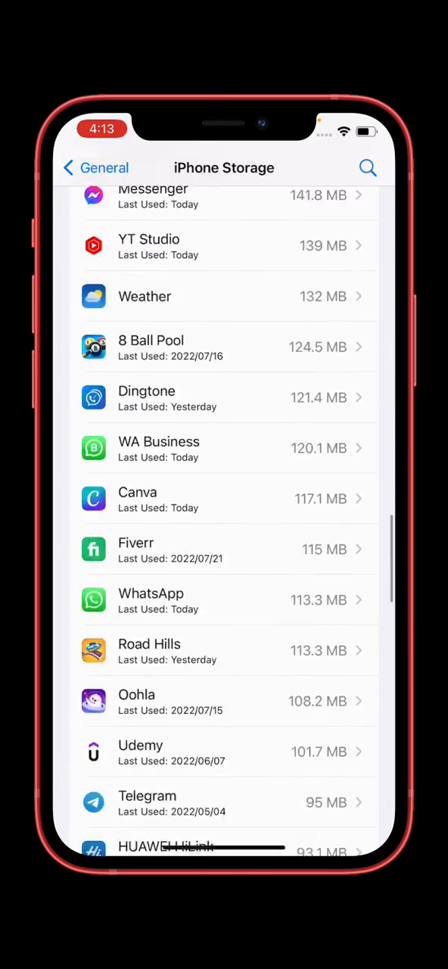
{"action": "scroll", "scroll_direction": "down", "scroll_amount": 3}
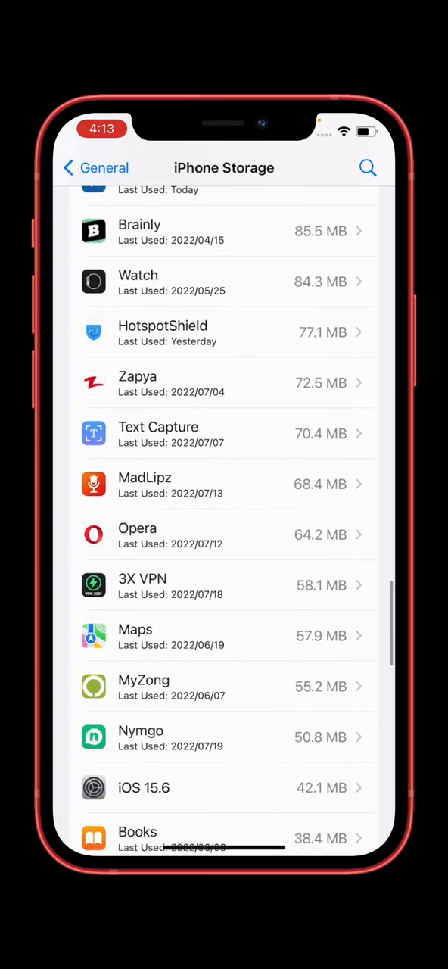
{"action": "scroll", "scroll_direction": "down", "scroll_amount": 3}
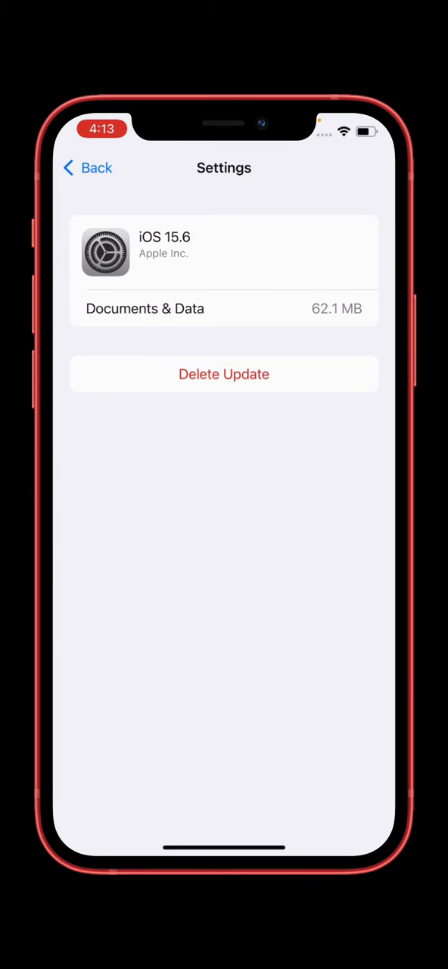
{"action": "left_click", "coordinate": [224, 374]}
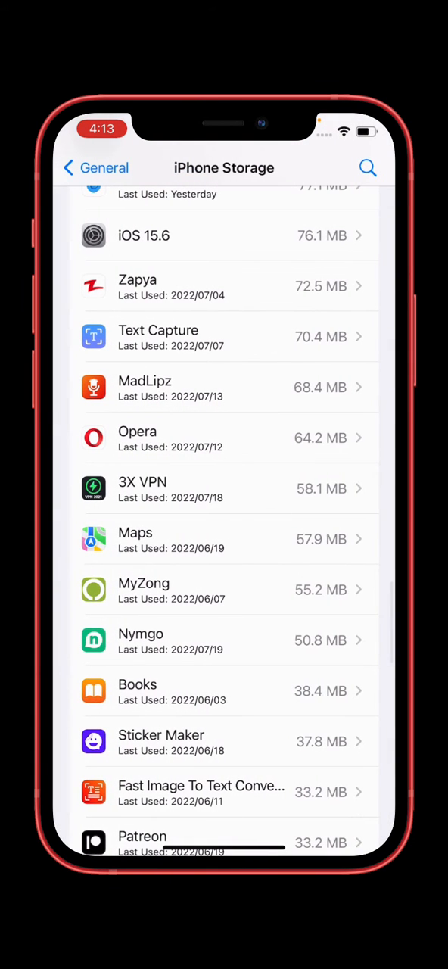
{"action": "scroll", "scroll_direction": "down", "scroll_amount": 3}
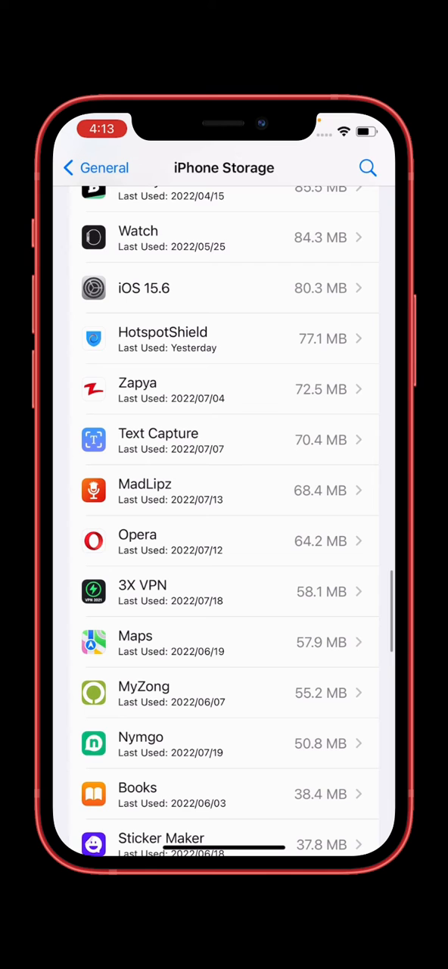